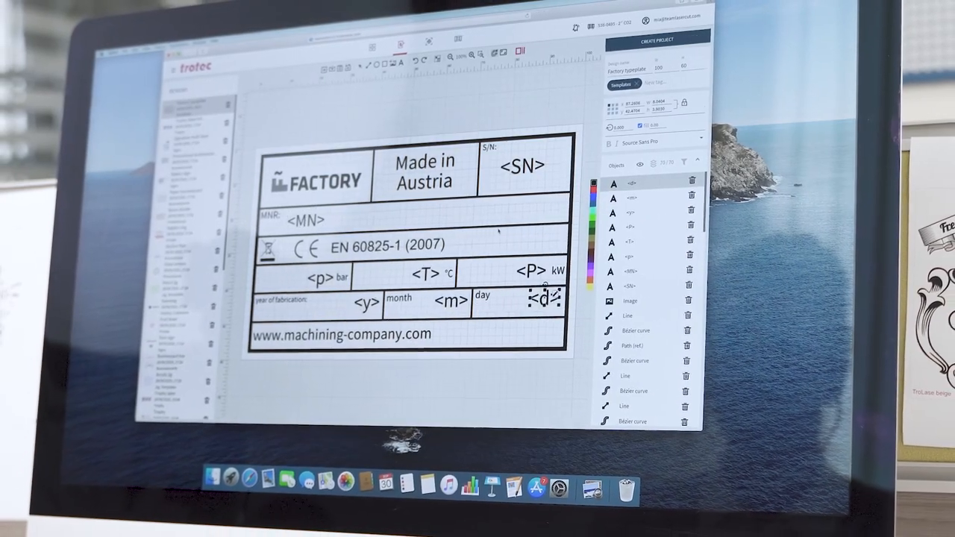
Step: Send the FACTORY nameplate design with CE mark and text fields to the laser job queue
left_click(658, 39)
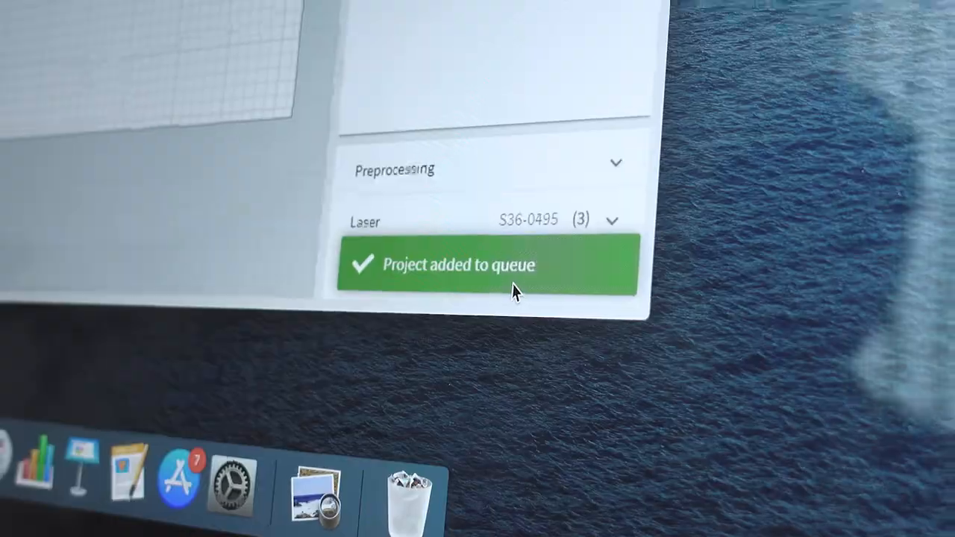